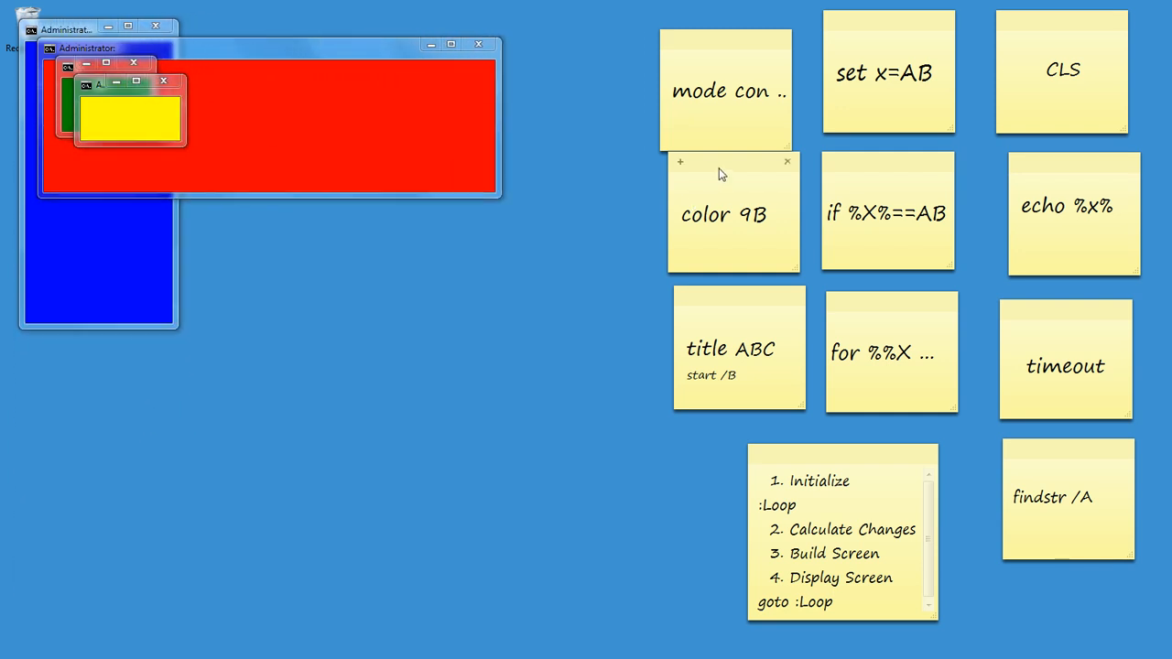
Step: Move the 'color 9B' sticky note down beside the consoles and back up again
{"action": "left_click_drag", "start_coordinate": [723, 214], "coordinate": [520, 522]}
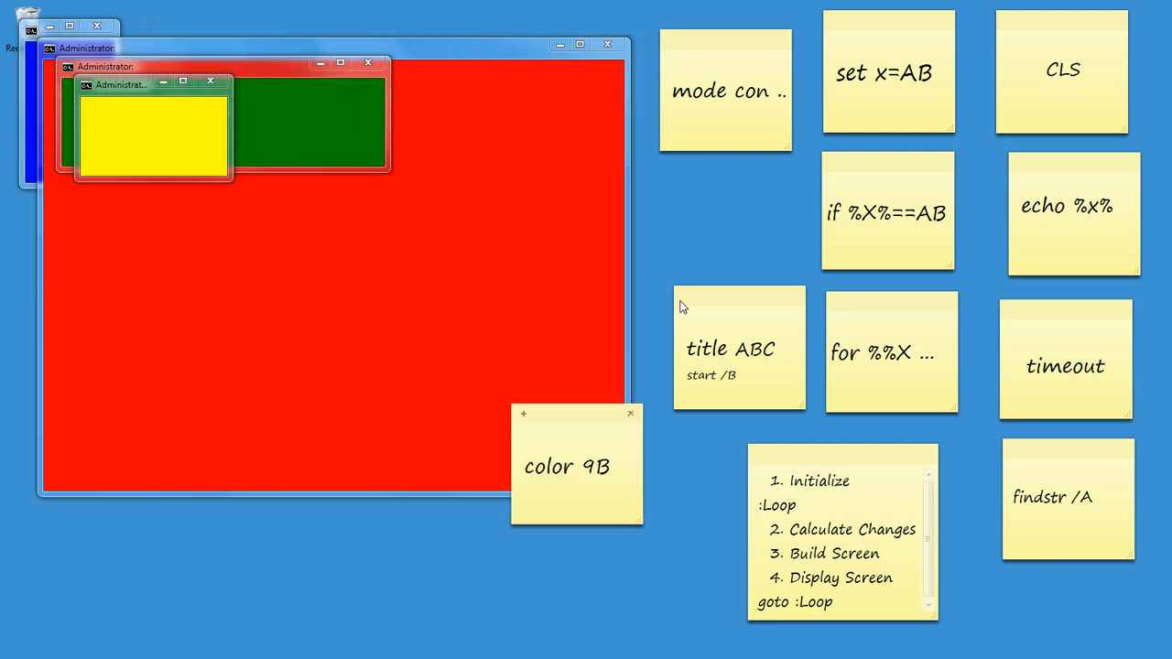
{"action": "left_click_drag", "start_coordinate": [577, 466], "coordinate": [736, 224]}
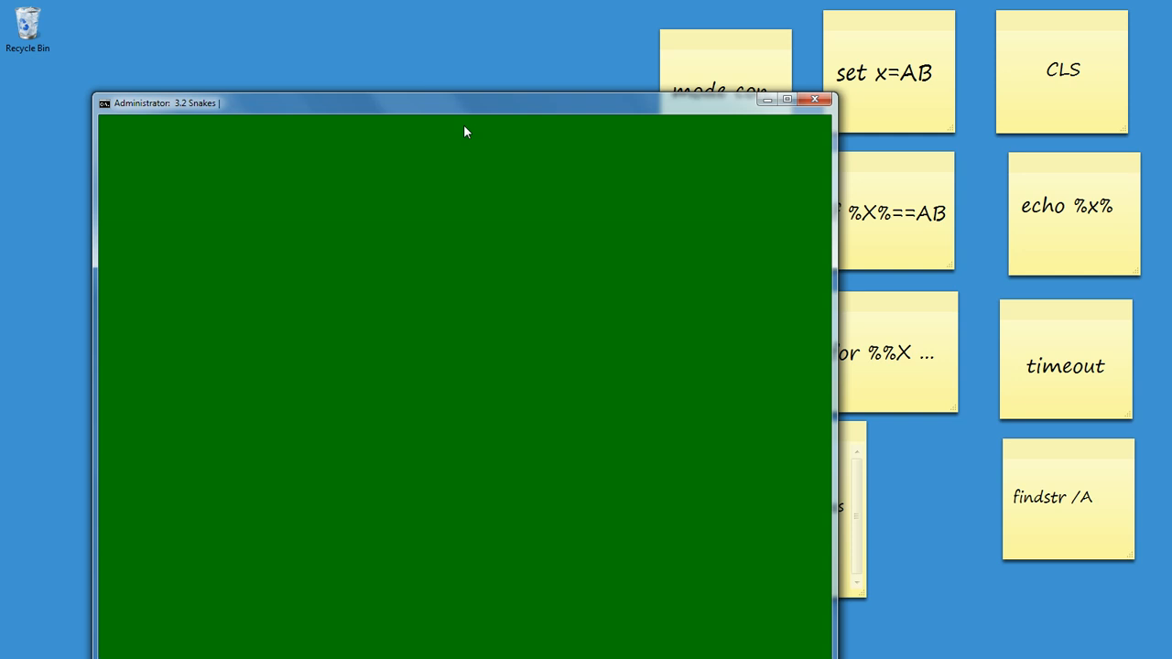
Step: Move the Snakes console to the top-left corner of the desktop
{"action": "left_click_drag", "start_coordinate": [465, 103], "coordinate": [352, 44]}
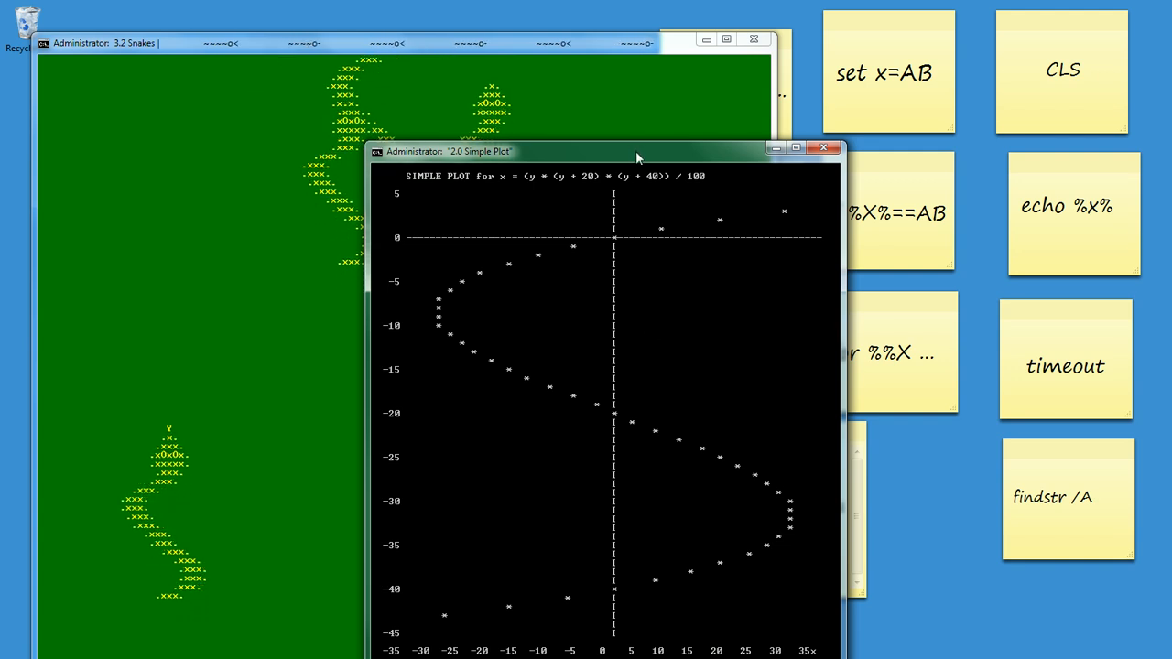
Step: Nudge the Simple Plot console slightly over the Snakes window
{"action": "left_click_drag", "start_coordinate": [637, 150], "coordinate": [650, 167]}
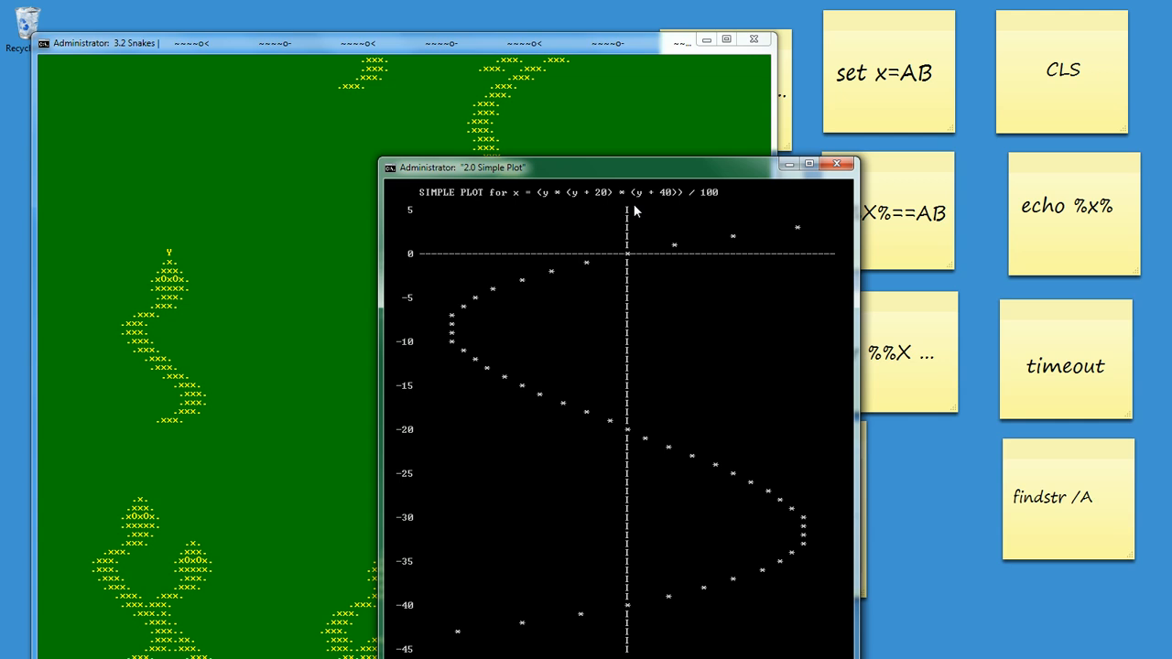
{"action": "mouse_move", "coordinate": [540, 517]}
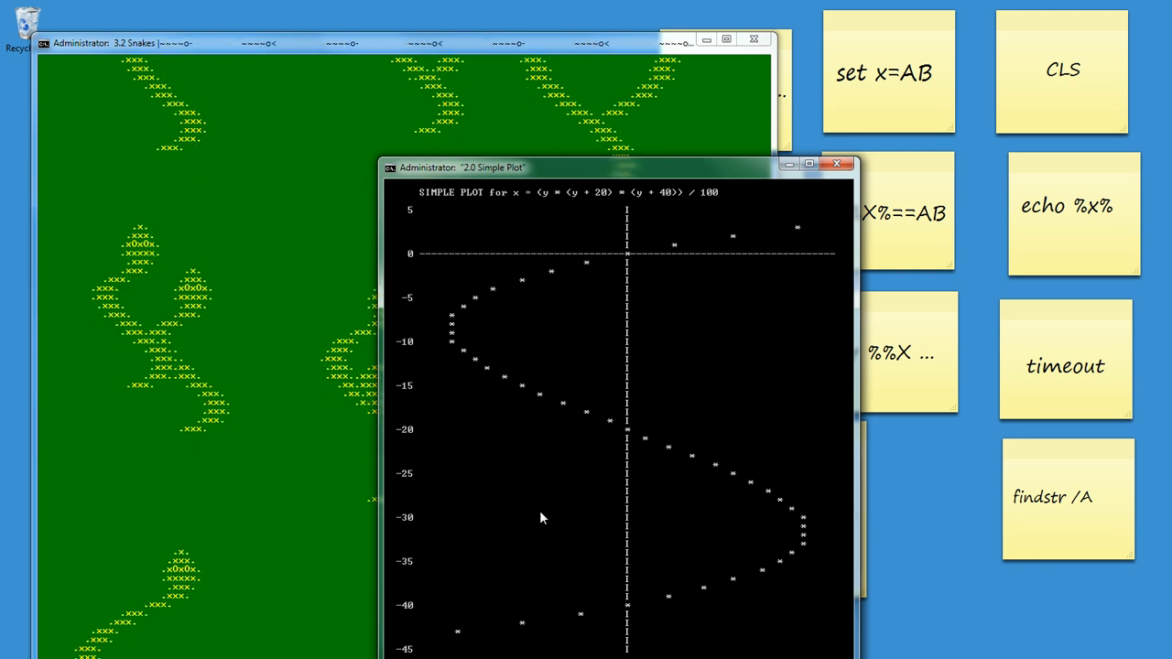
{"action": "mouse_move", "coordinate": [938, 271]}
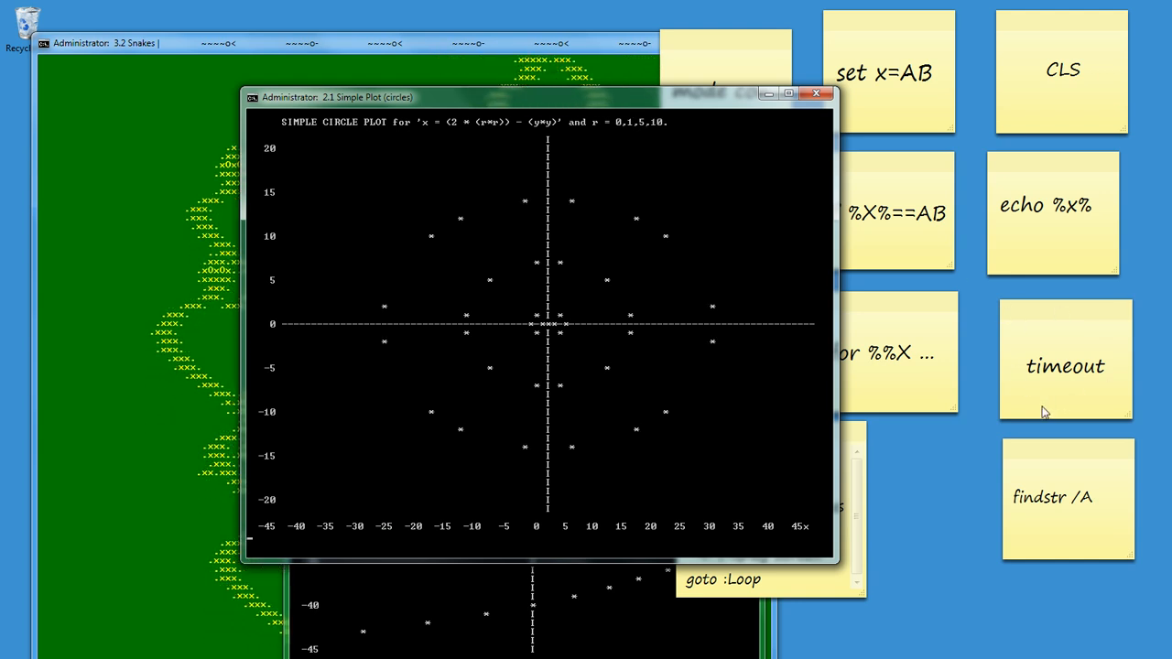
{"action": "mouse_move", "coordinate": [733, 638]}
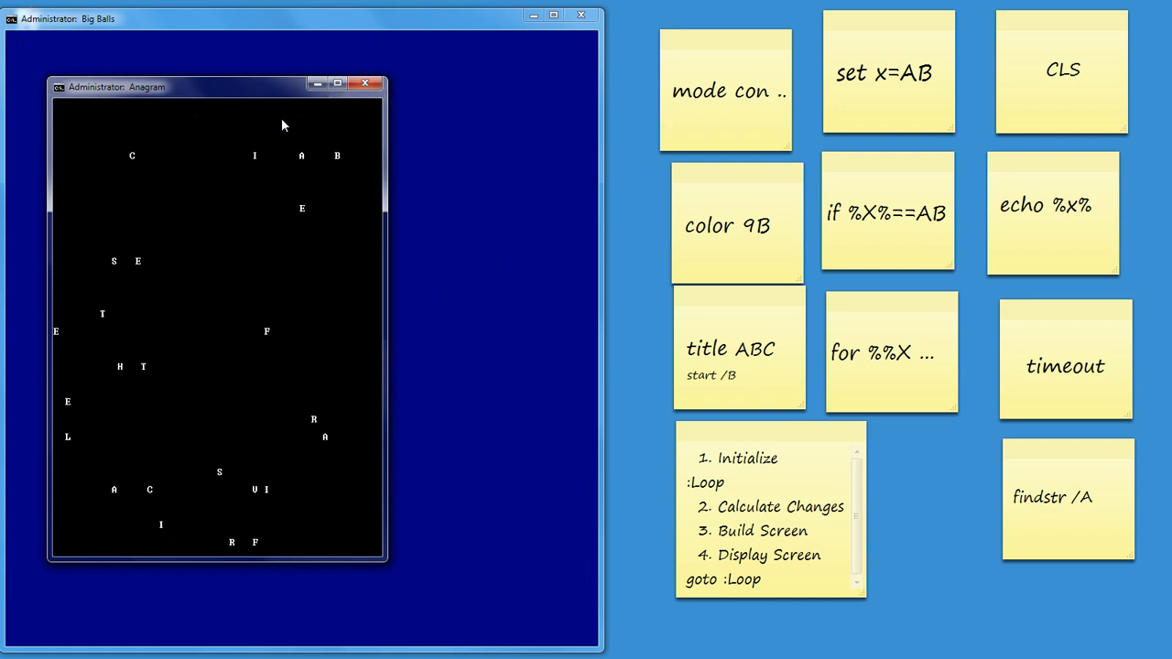
{"action": "mouse_move", "coordinate": [975, 193]}
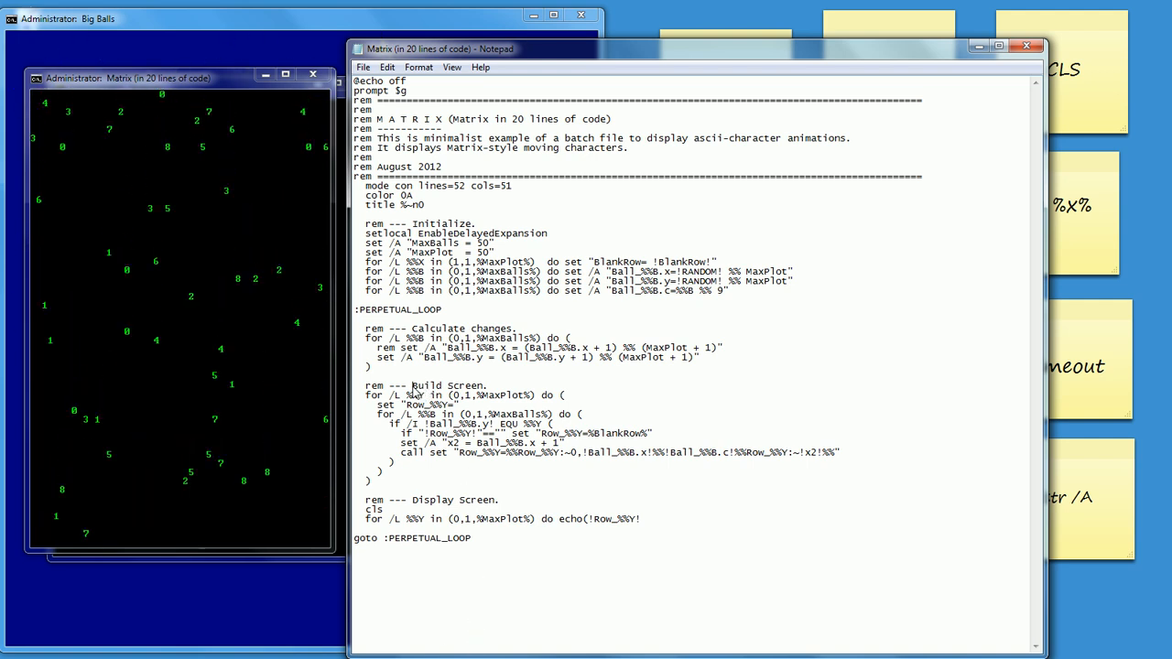
Step: Highlight the cls command and the 'Display Screen' comment in the Matrix batch source
{"action": "double_click", "coordinate": [450, 385]}
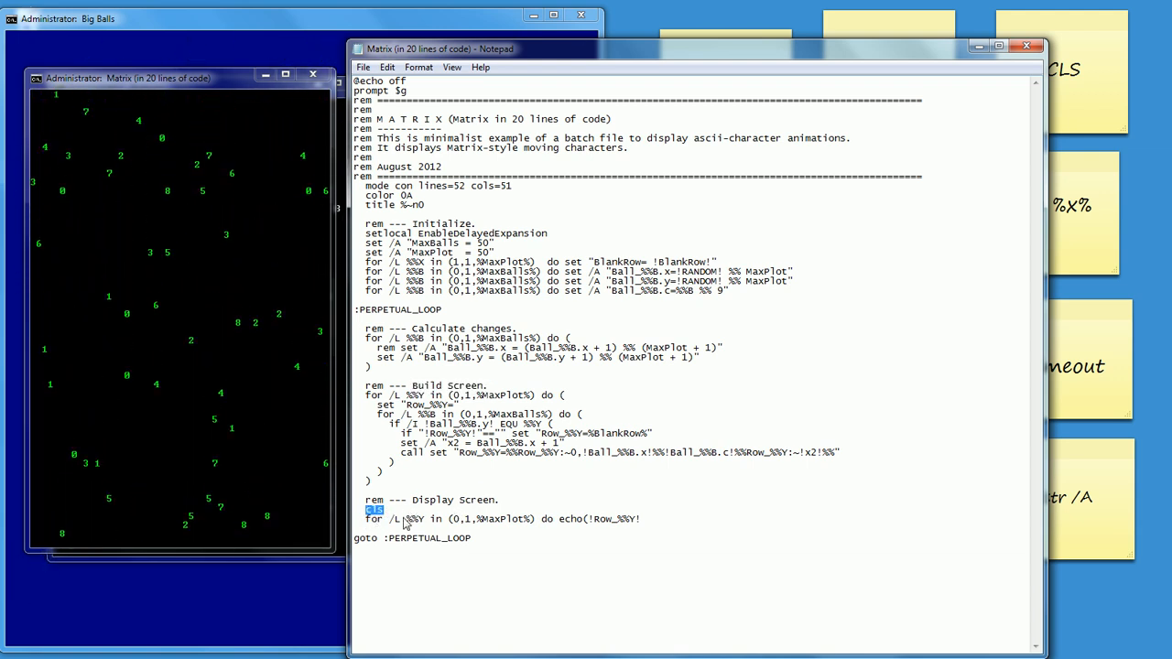
{"action": "double_click", "coordinate": [451, 500]}
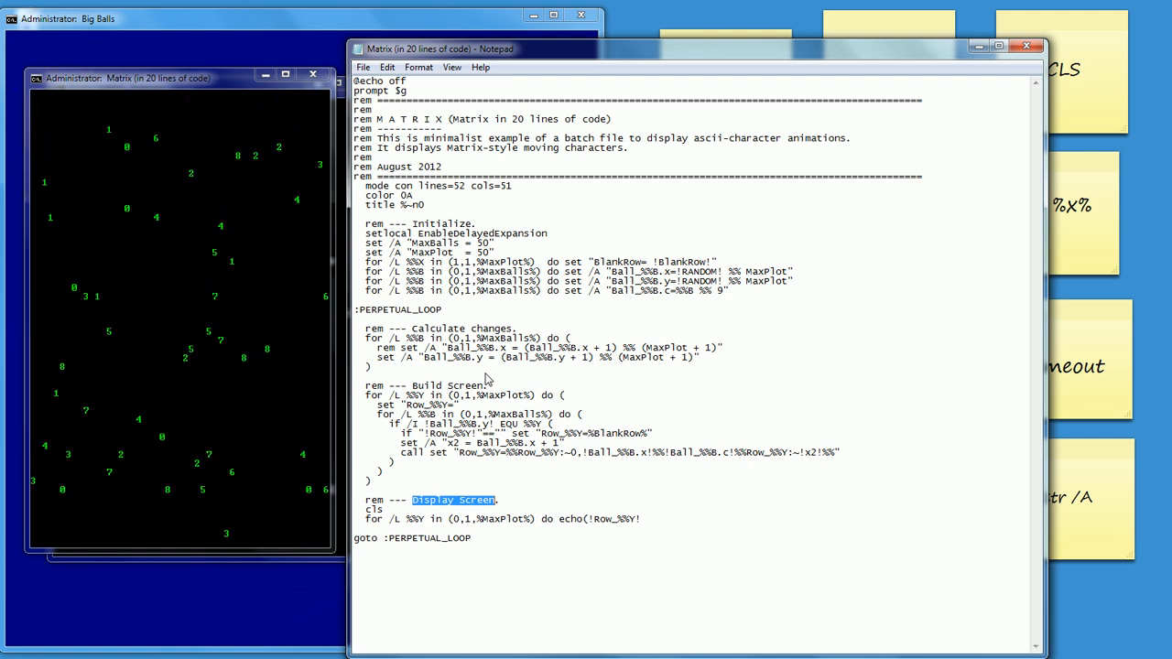
{"action": "mouse_move", "coordinate": [985, 139]}
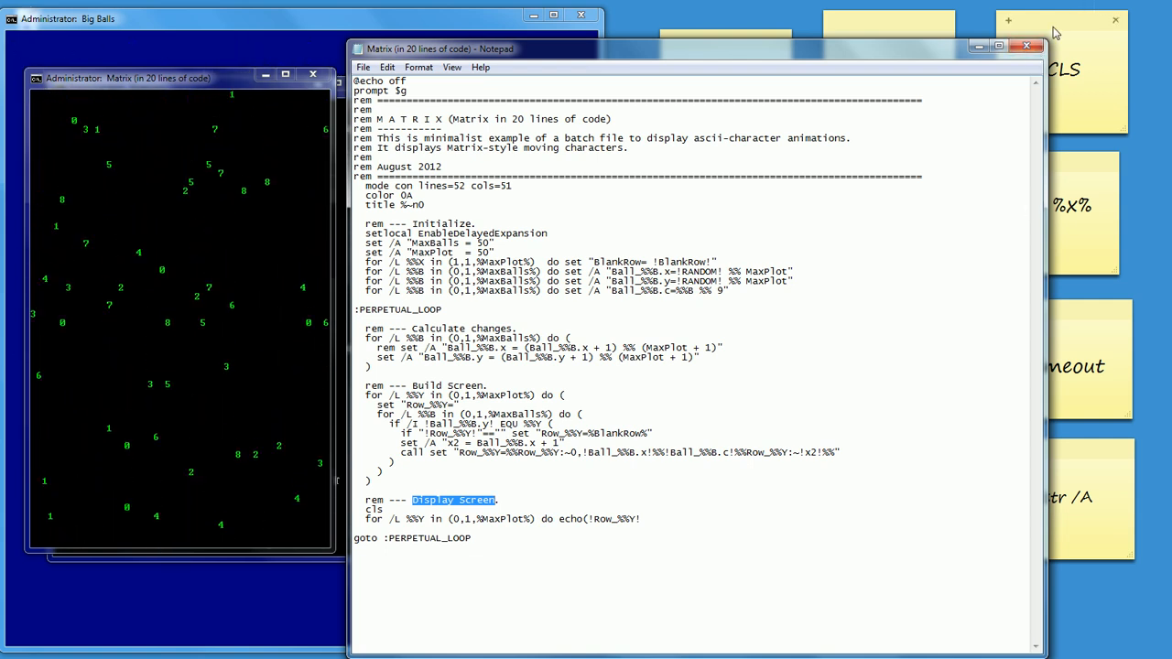
{"action": "left_click", "coordinate": [1025, 46]}
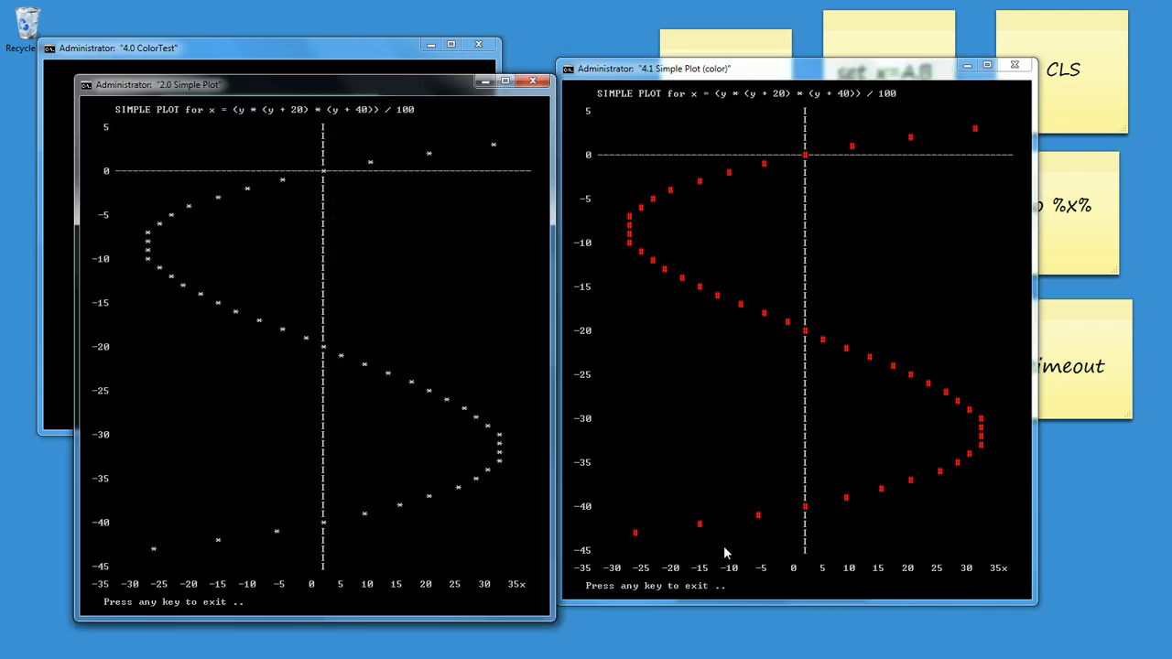
{"action": "mouse_move", "coordinate": [388, 315]}
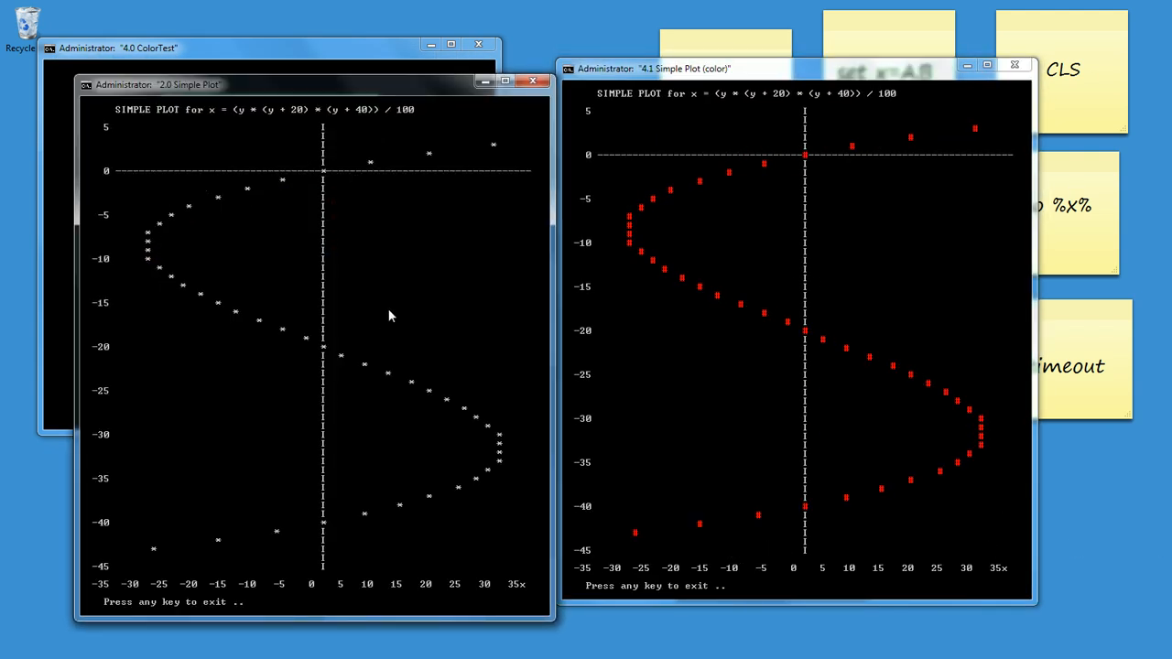
{"action": "mouse_move", "coordinate": [824, 479]}
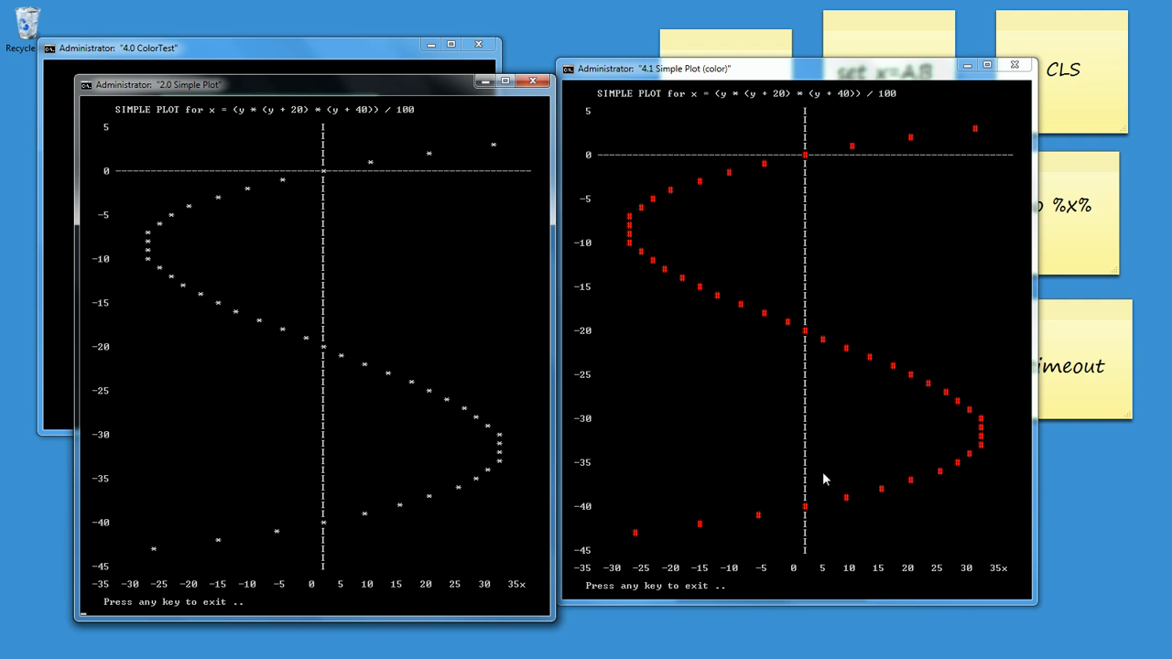
{"action": "mouse_move", "coordinate": [461, 484]}
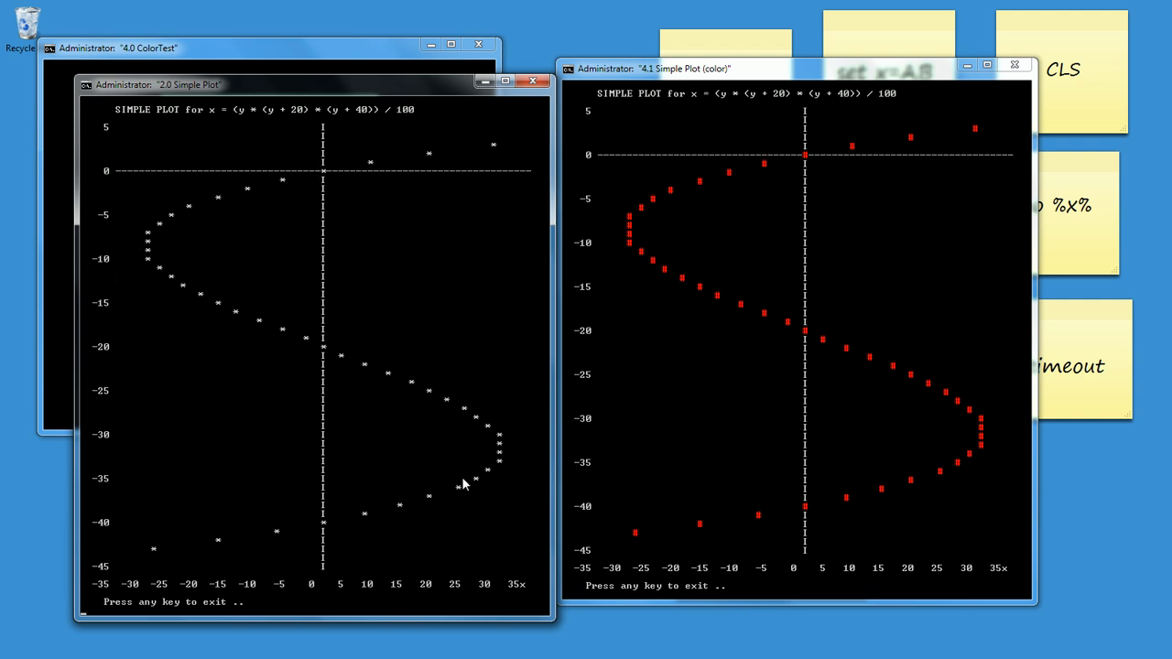
{"action": "mouse_move", "coordinate": [252, 554]}
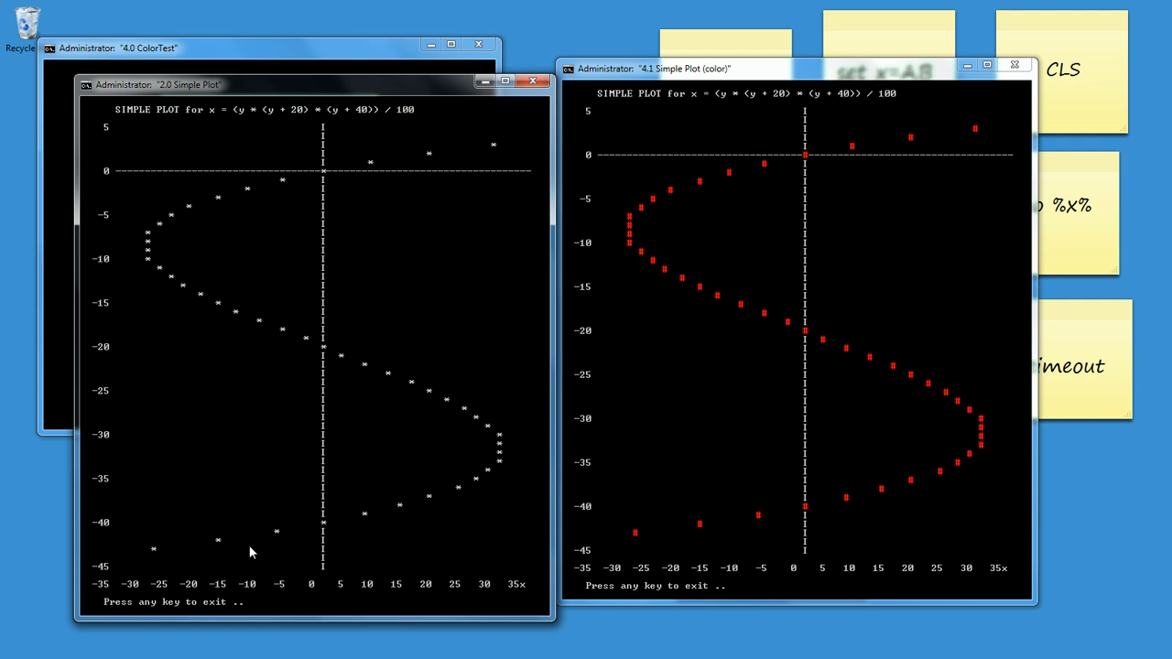
{"action": "mouse_move", "coordinate": [168, 322]}
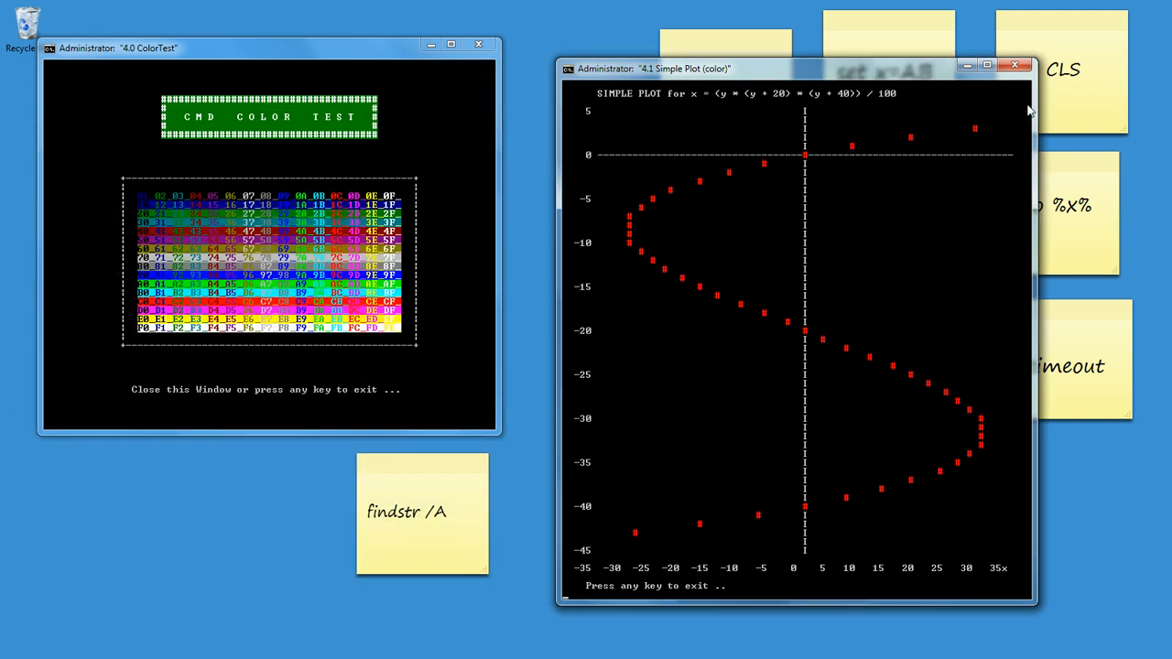
Step: Close the ColorText test chart console from its title bar
{"action": "left_click", "coordinate": [1015, 66]}
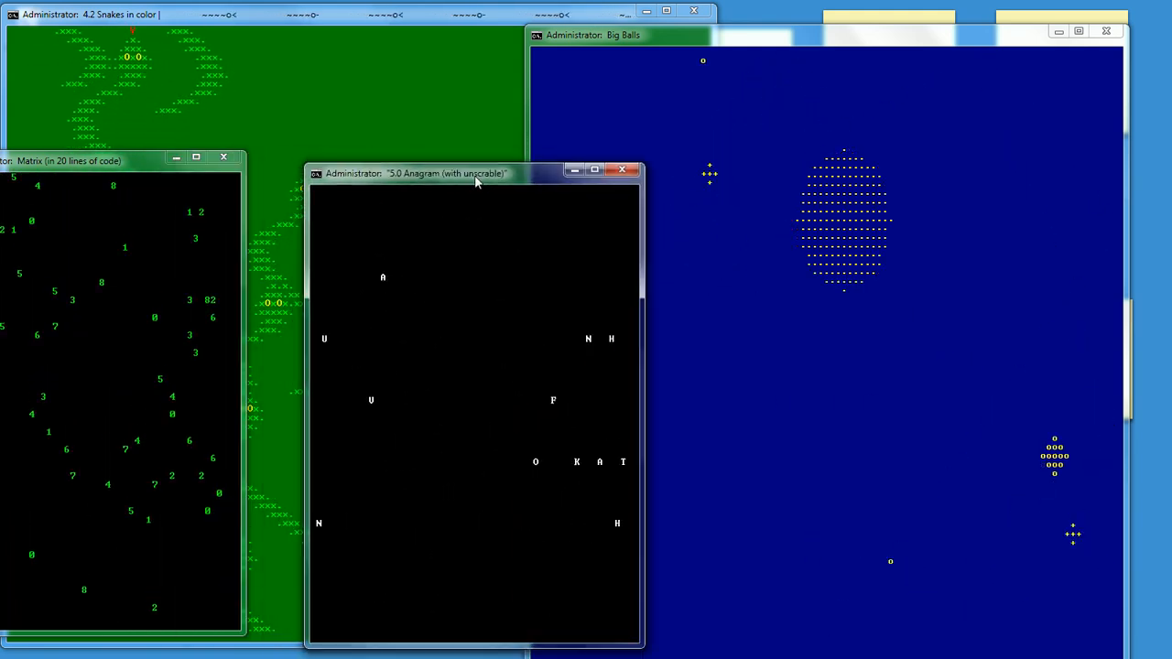
Step: Move the Anagram console right and down over the Big Balls window
{"action": "left_click_drag", "start_coordinate": [448, 172], "coordinate": [522, 189]}
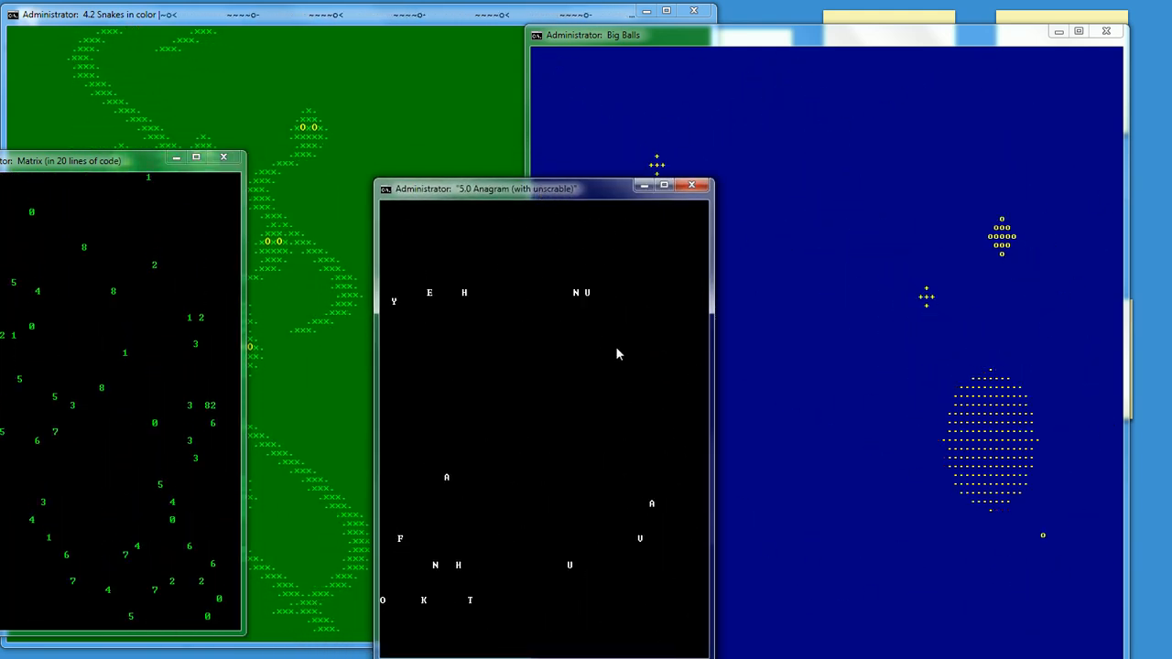